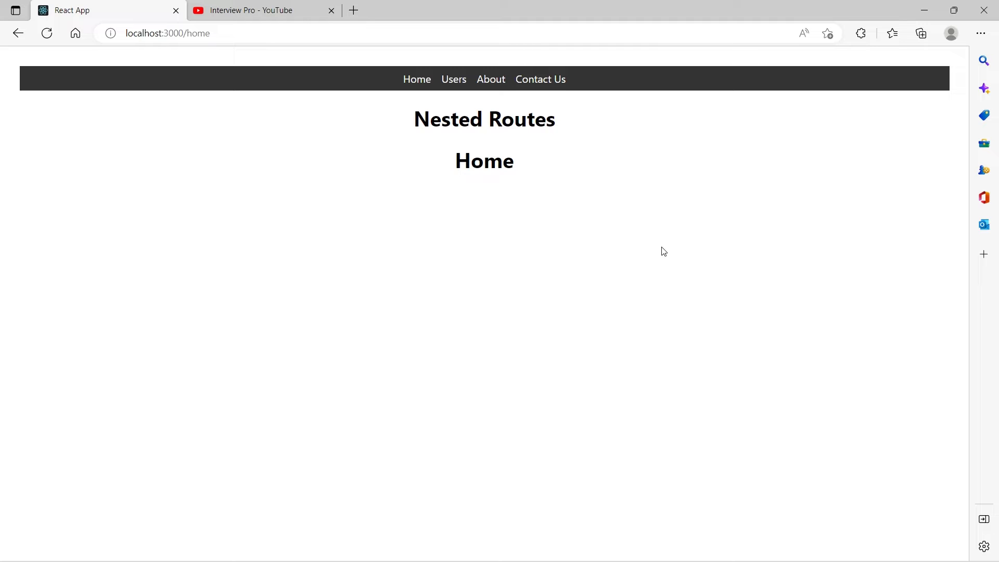
mouse_move(425, 252)
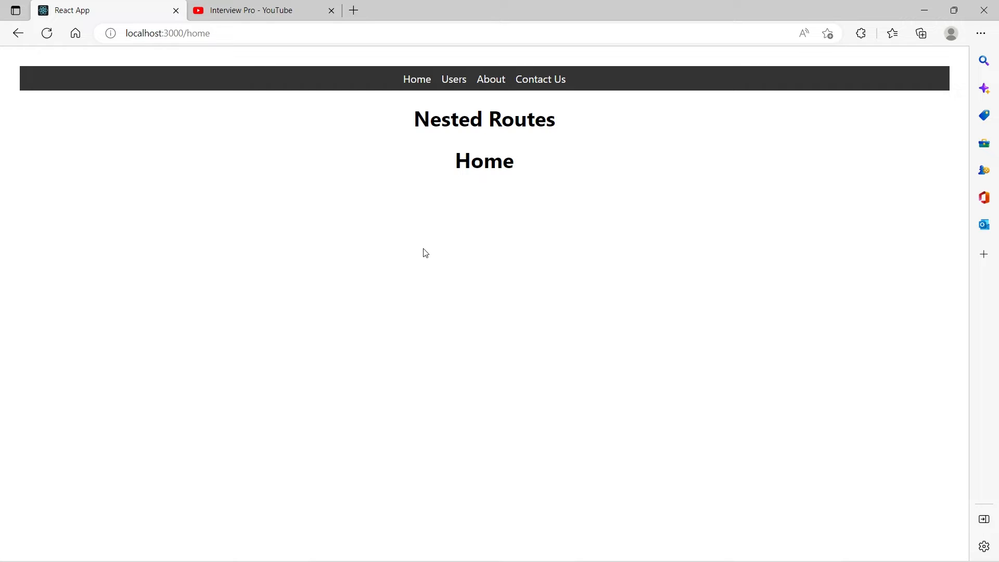
- Leave the video list, return to the React app in Edge, and show its Users page
click(263, 11)
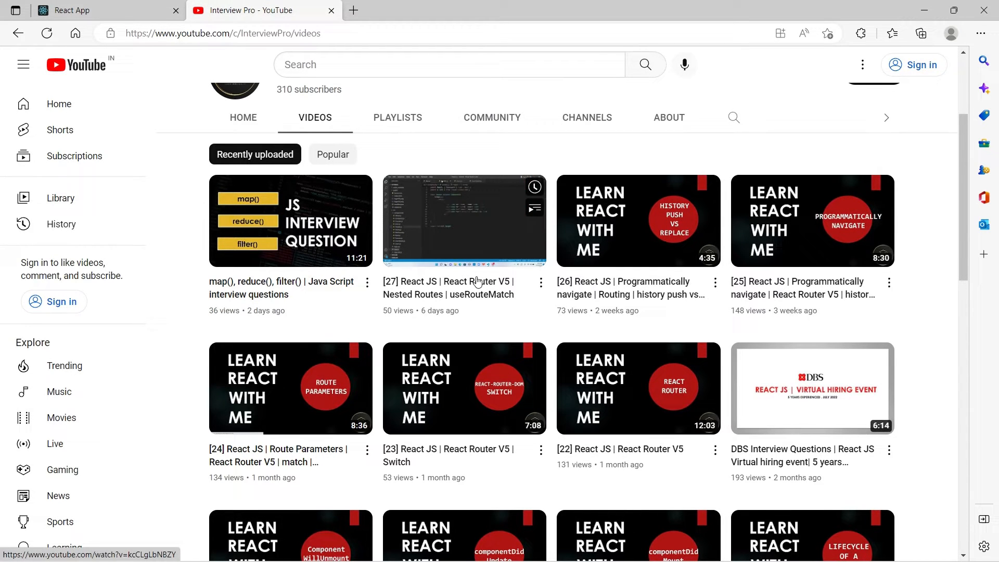
click(89, 11)
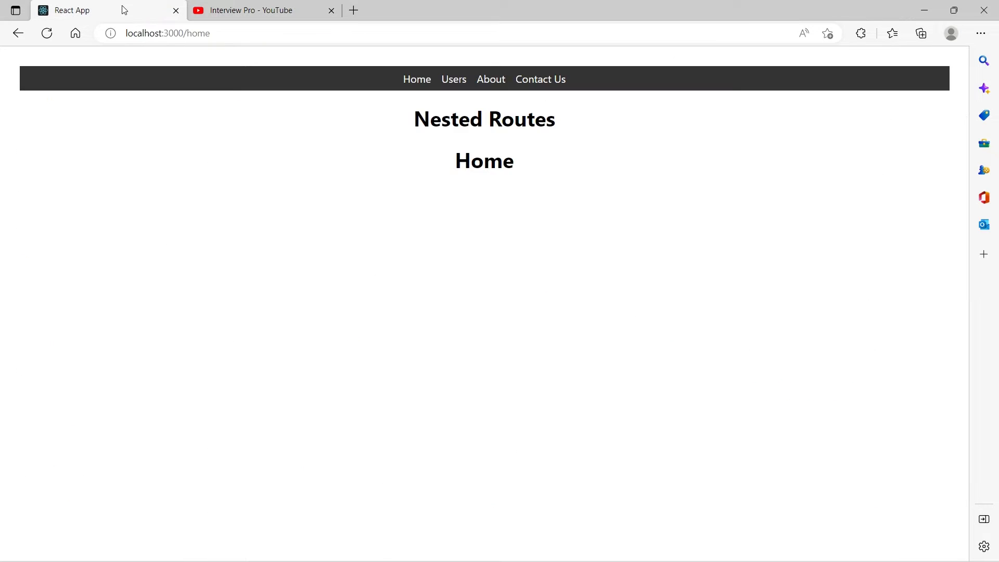
mouse_move(442, 513)
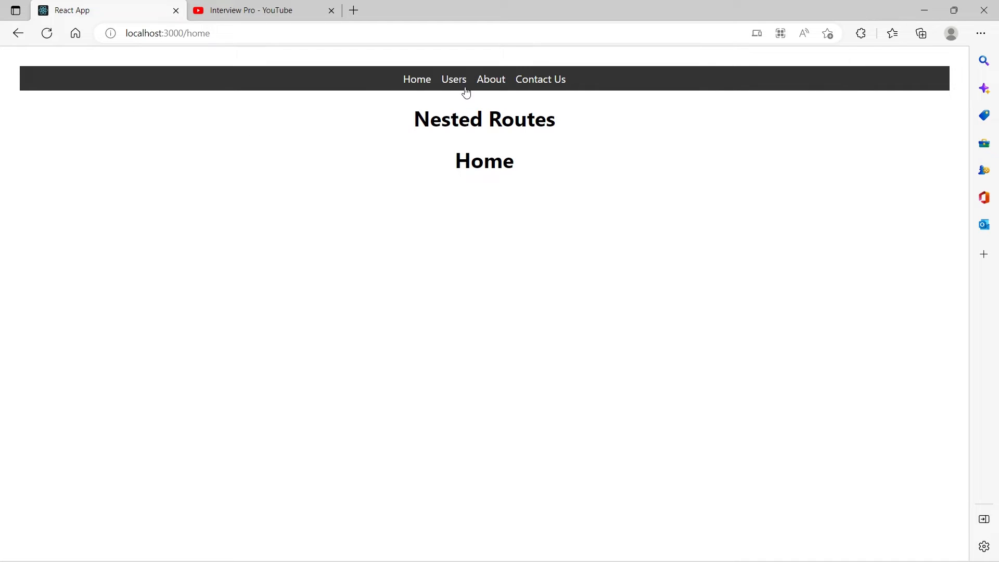
click(454, 79)
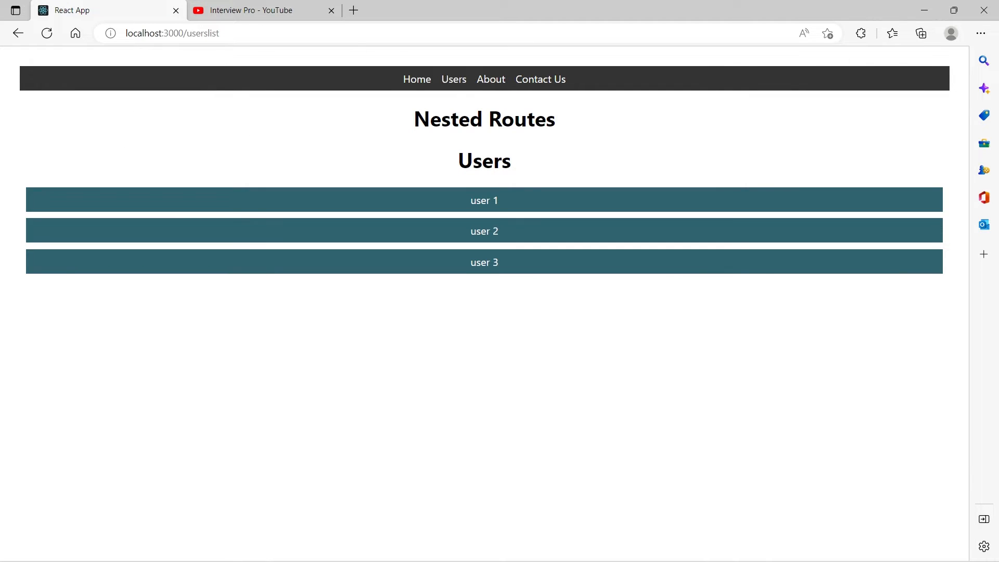
mouse_move(322, 148)
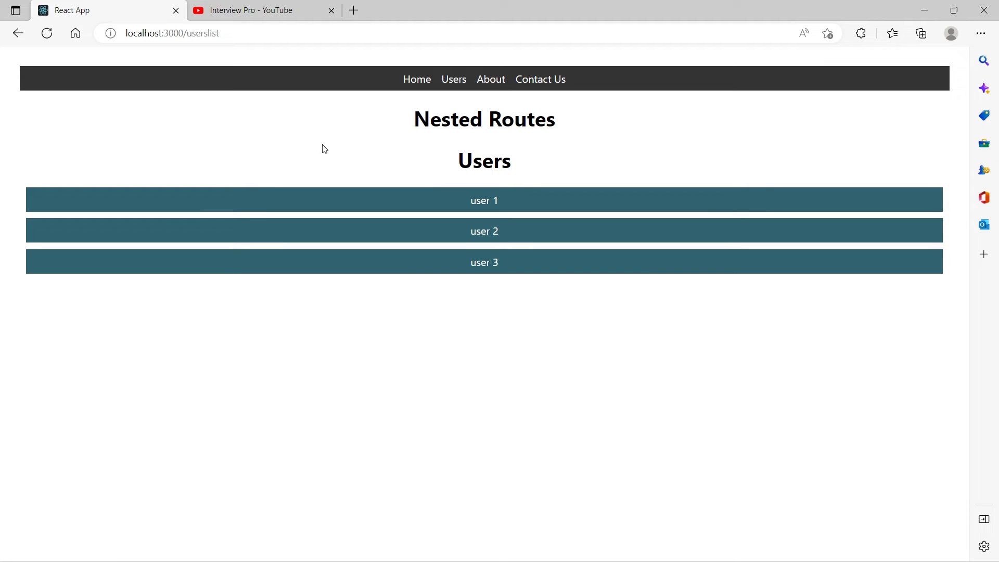
mouse_move(431, 292)
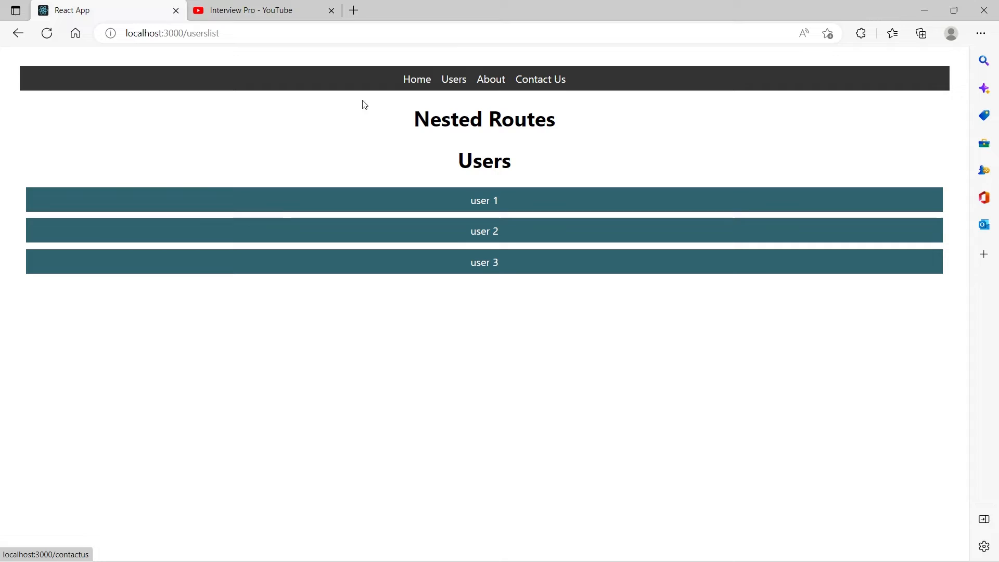
mouse_move(611, 147)
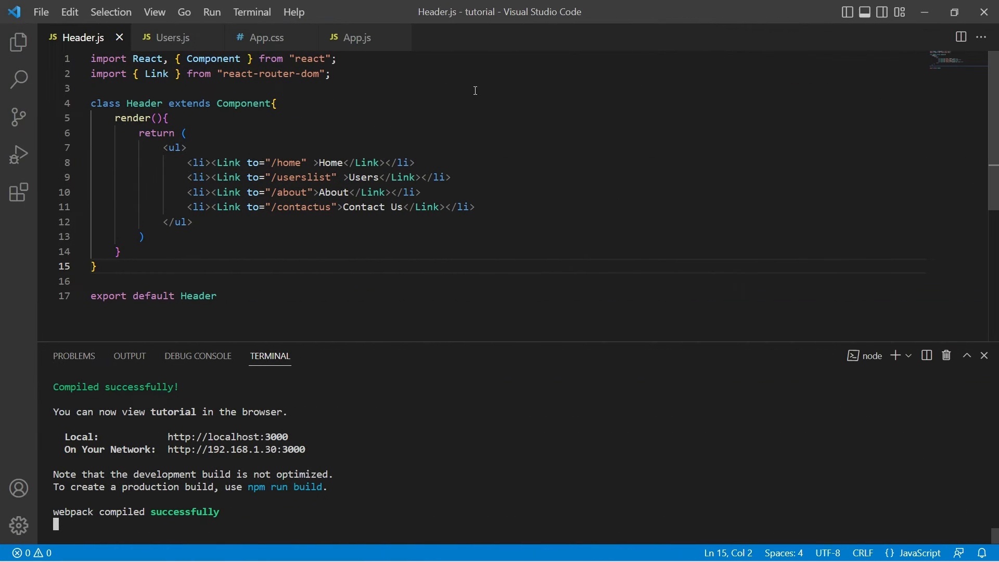
mouse_move(418, 93)
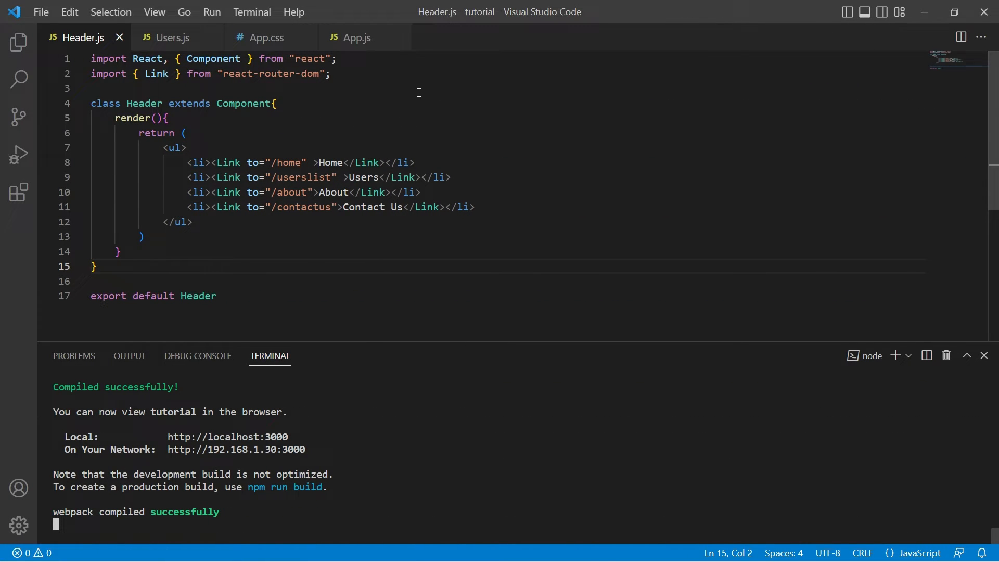
- Change the App.js heading to Nav Link, import NavLink in Header.js, and start replacing Link tags
click(355, 37)
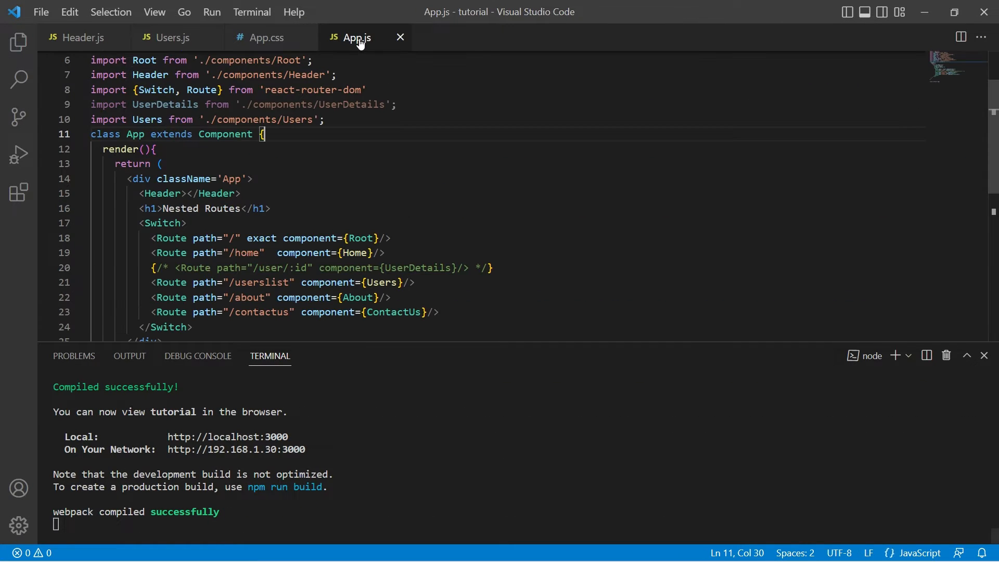
key(Backspace)
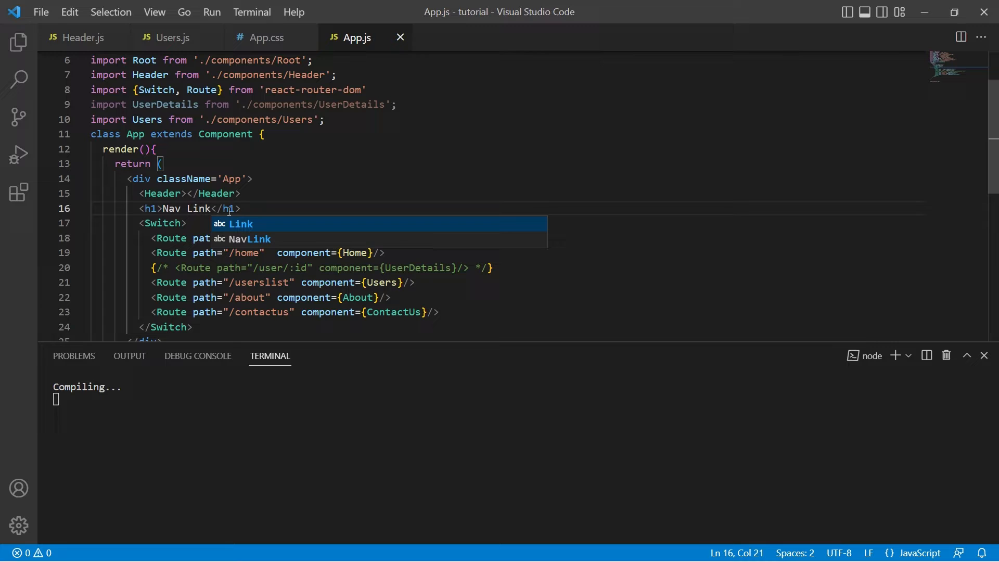
click(82, 37)
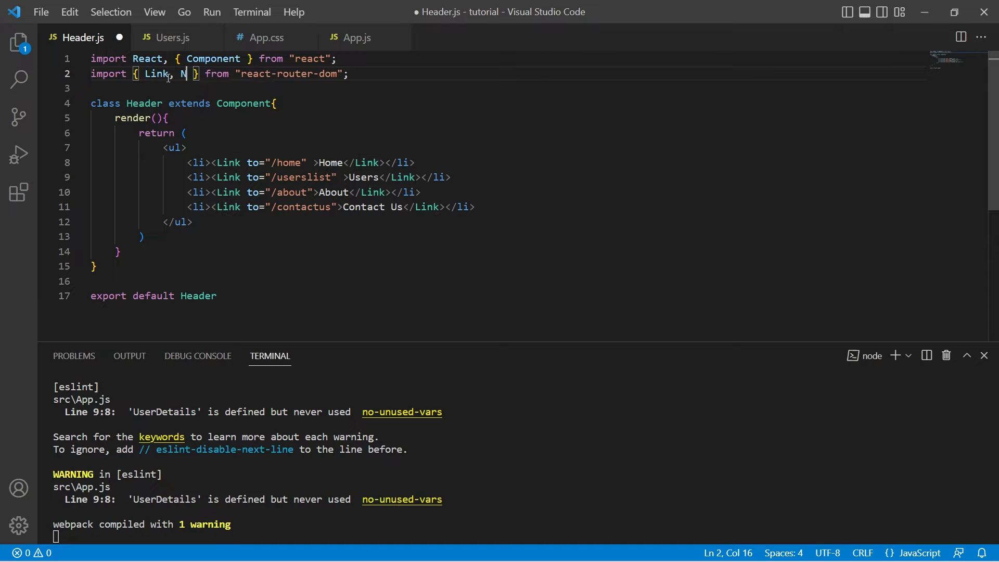
text(avLink)
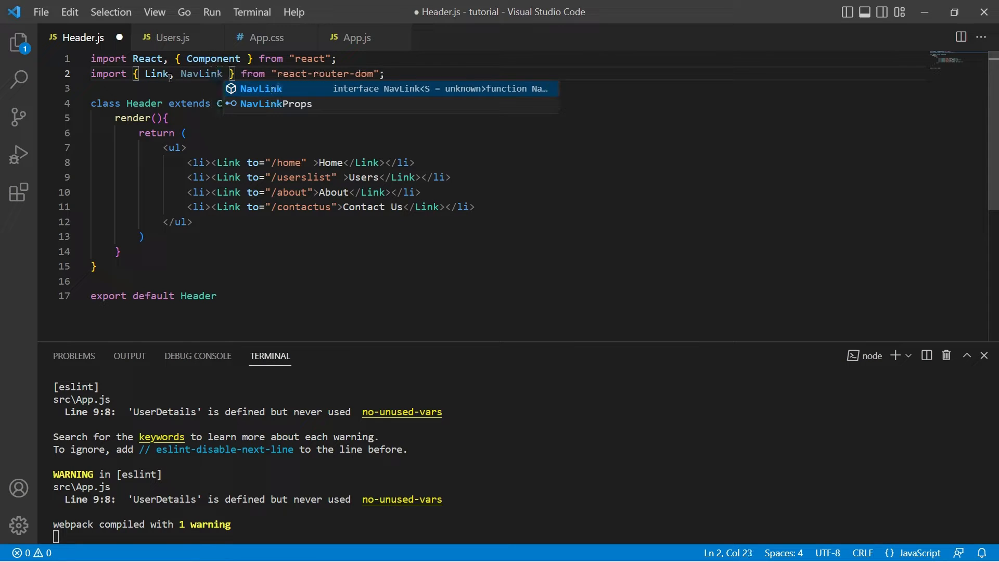
key(Escape)
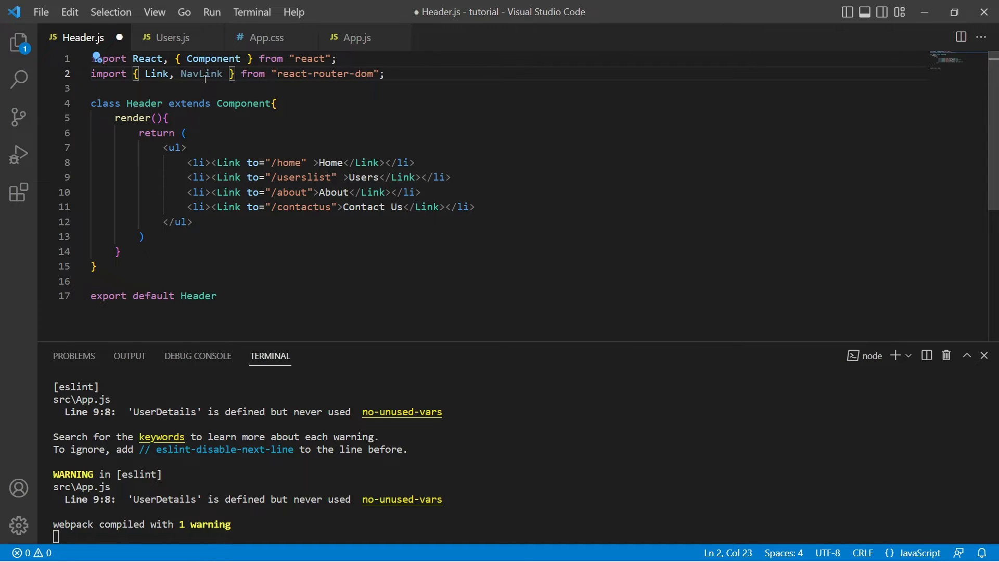
double_click(227, 162)
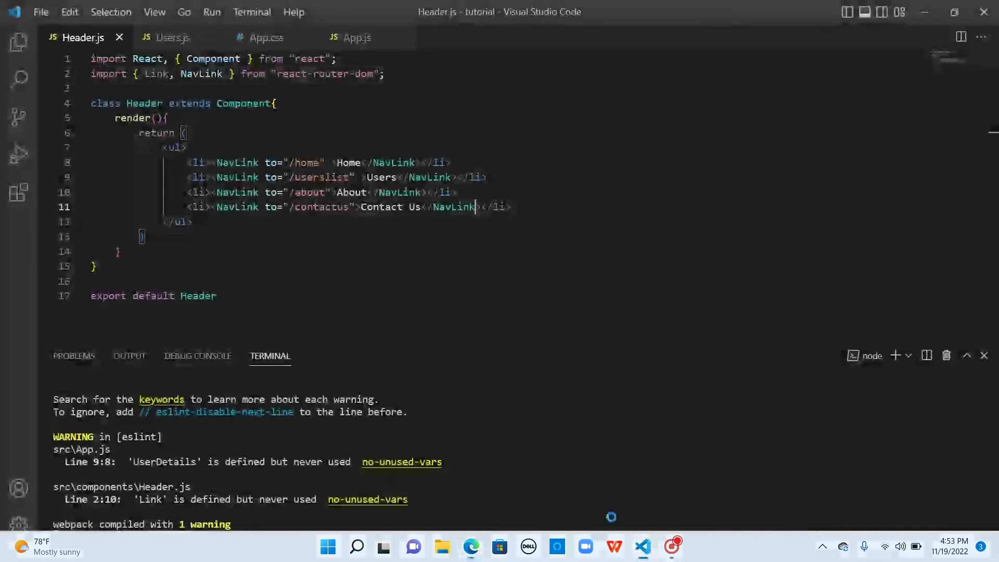
- Add an activeClassName prop to the Home NavLink in Header.js
click(328, 162)
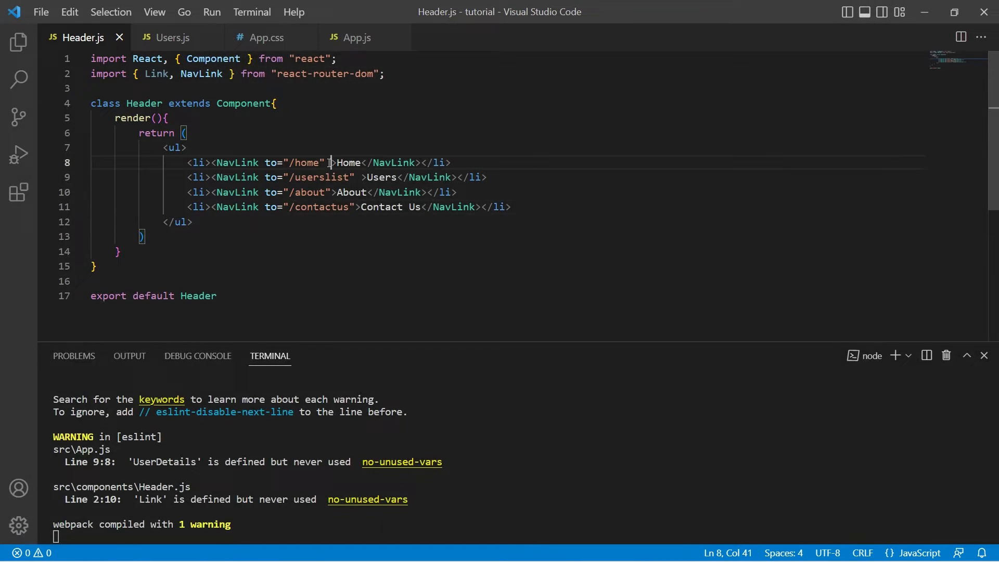
text(acti)
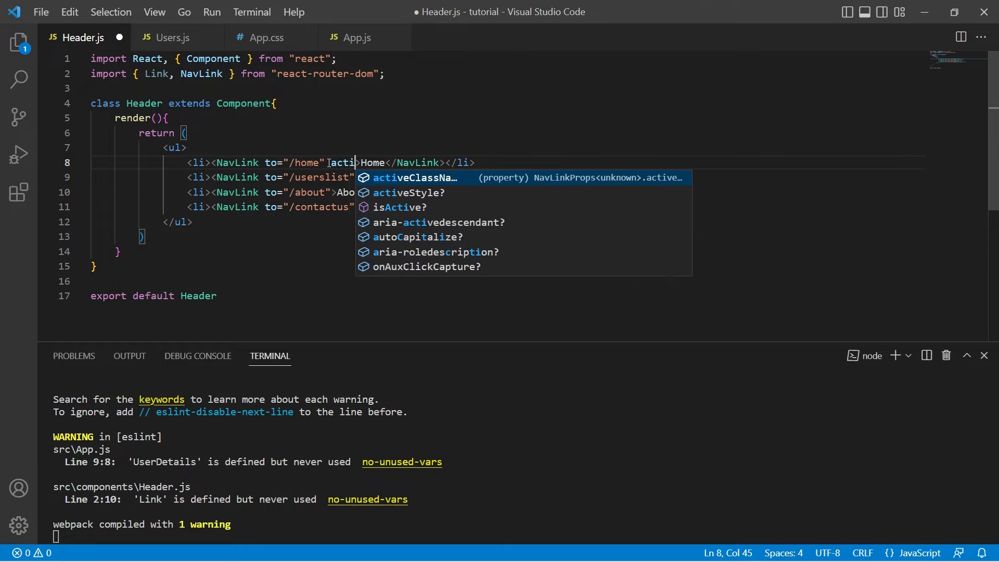
key(Tab)
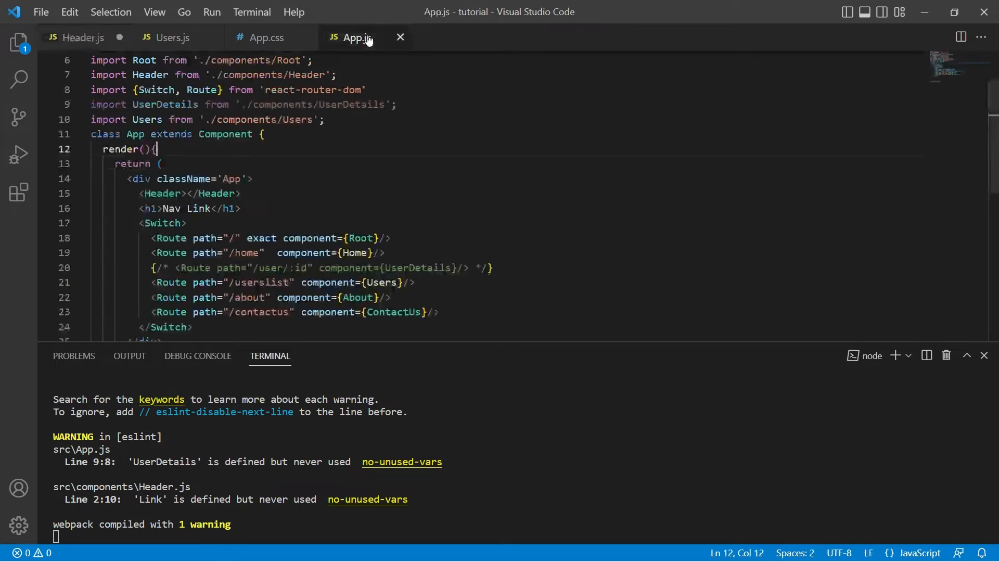
- Set activeClassName to link-active on all four header NavLinks and save Header.js
click(266, 37)
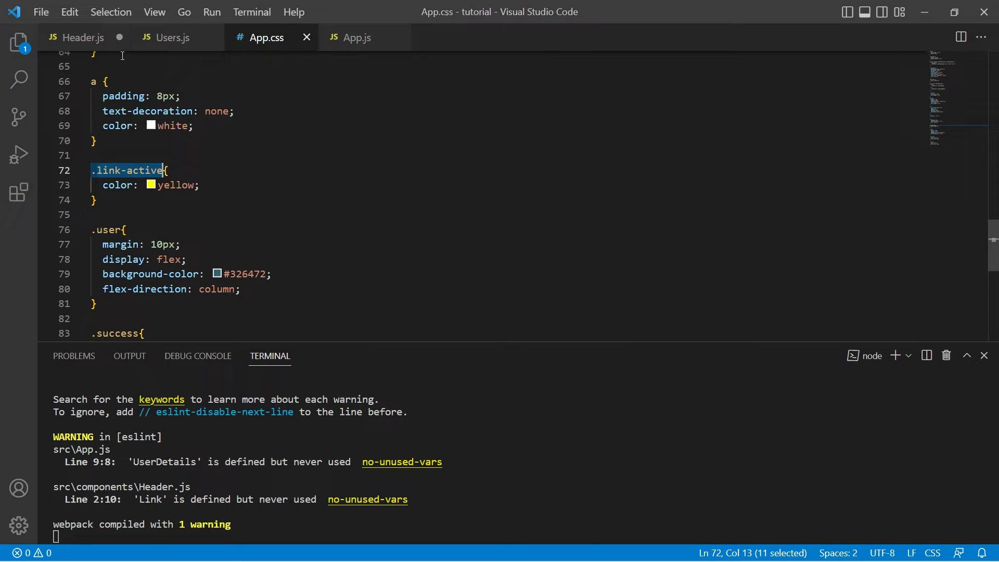
click(81, 37)
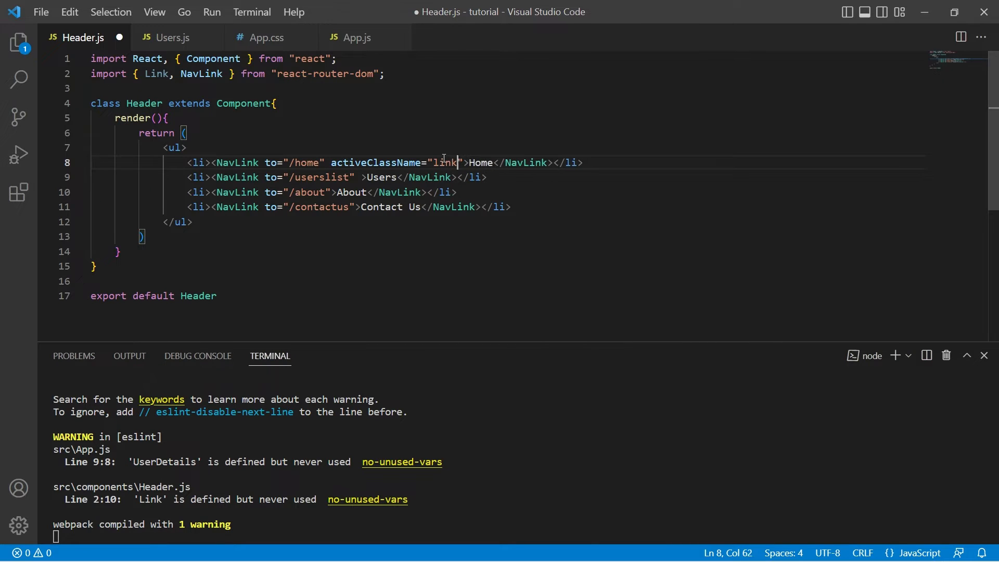
text(-active)
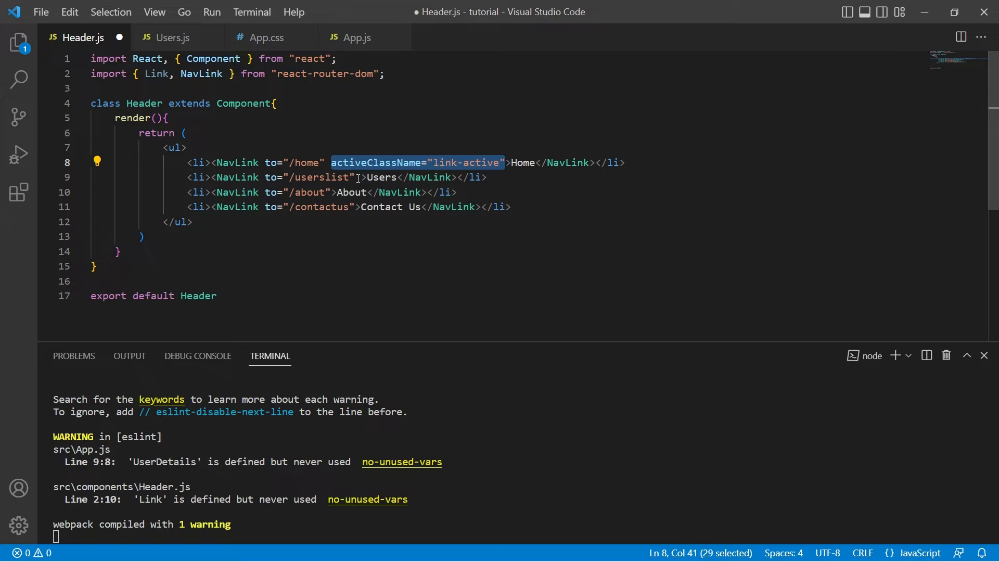
text(activeClassName="link-active")
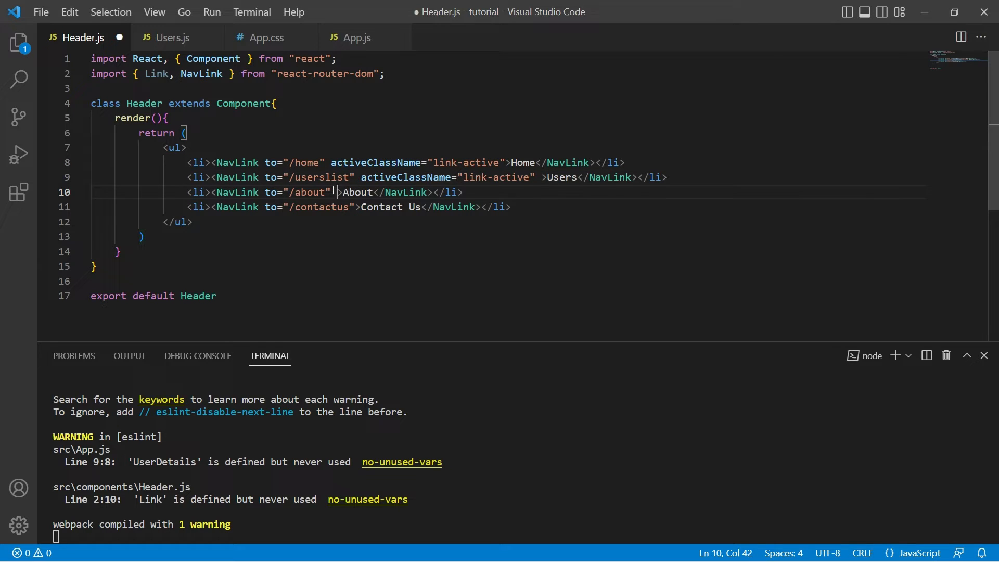
text(activeClassName="link-active")
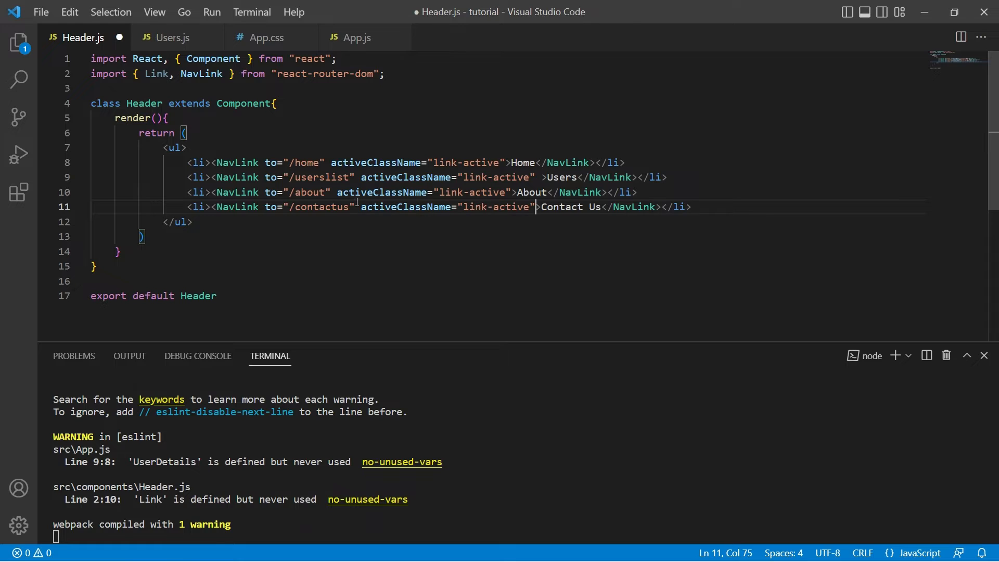
key(ctrl+s)
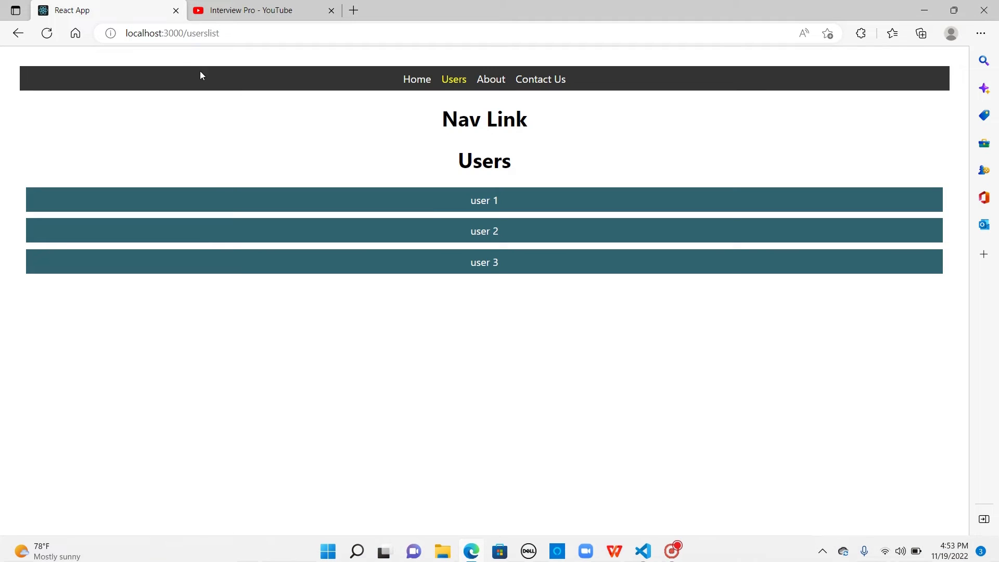
- Confirm in Edge the yellow highlight moves from Home to Users, then return to VS Code
click(417, 79)
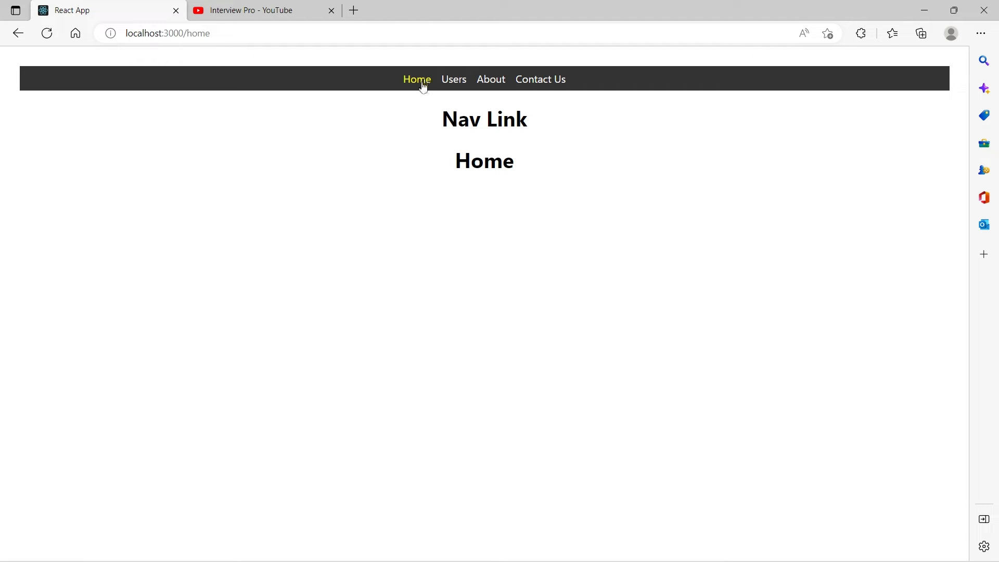
mouse_move(418, 94)
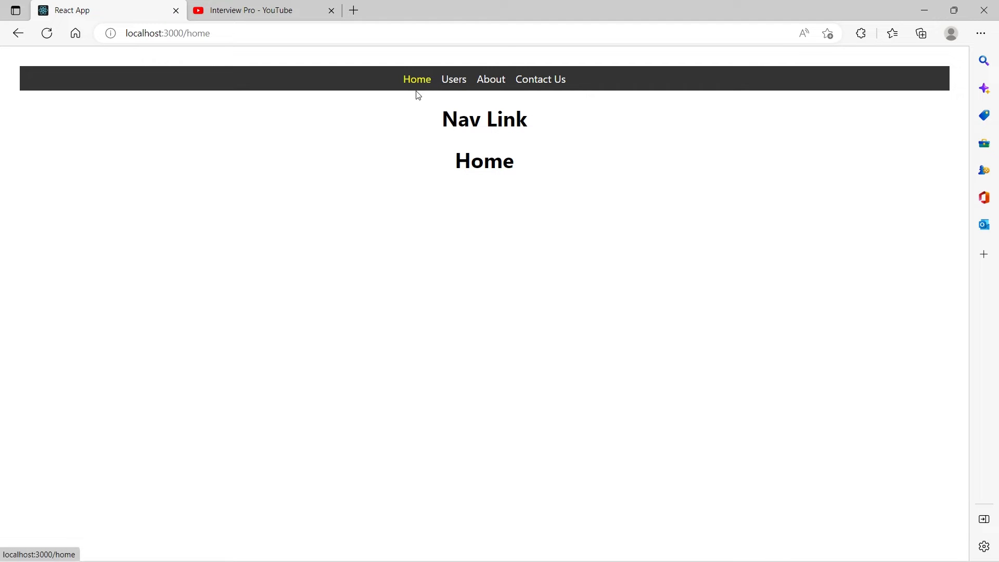
click(454, 79)
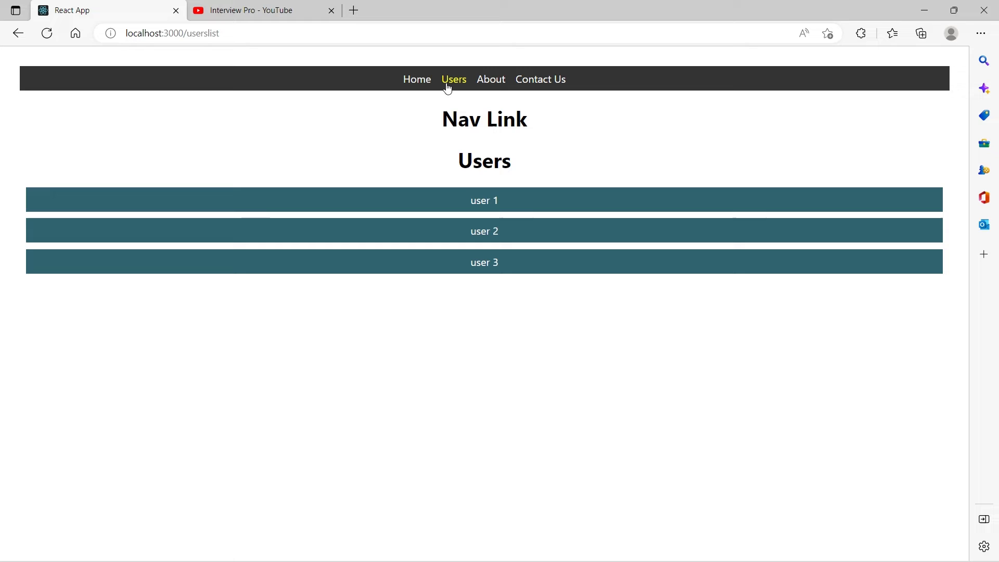
mouse_move(417, 79)
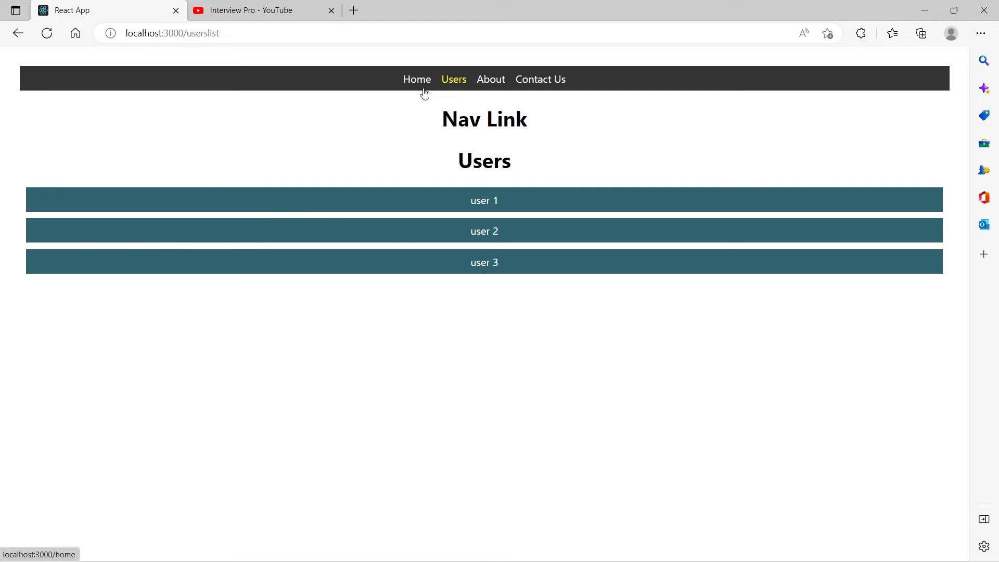
mouse_move(453, 82)
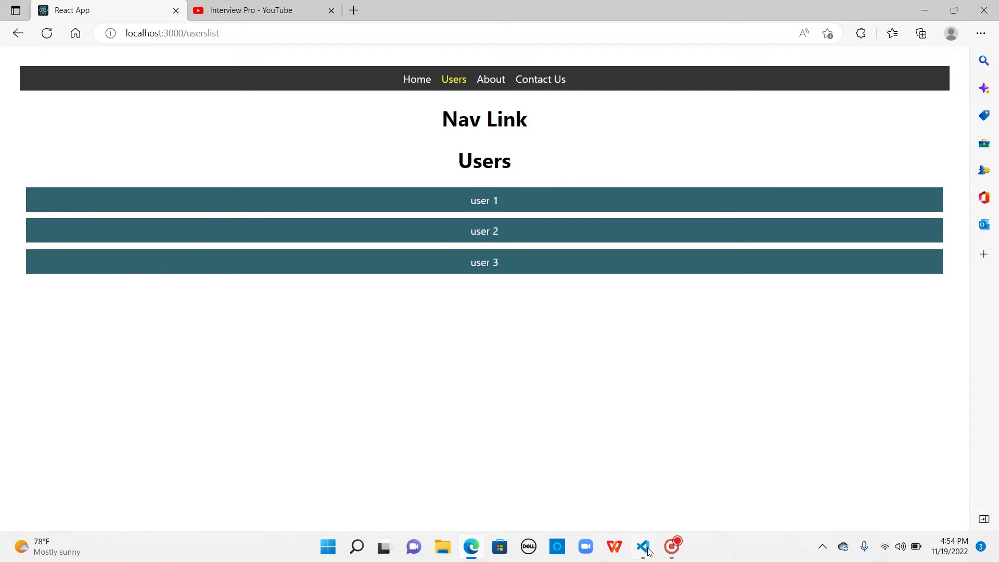
click(643, 546)
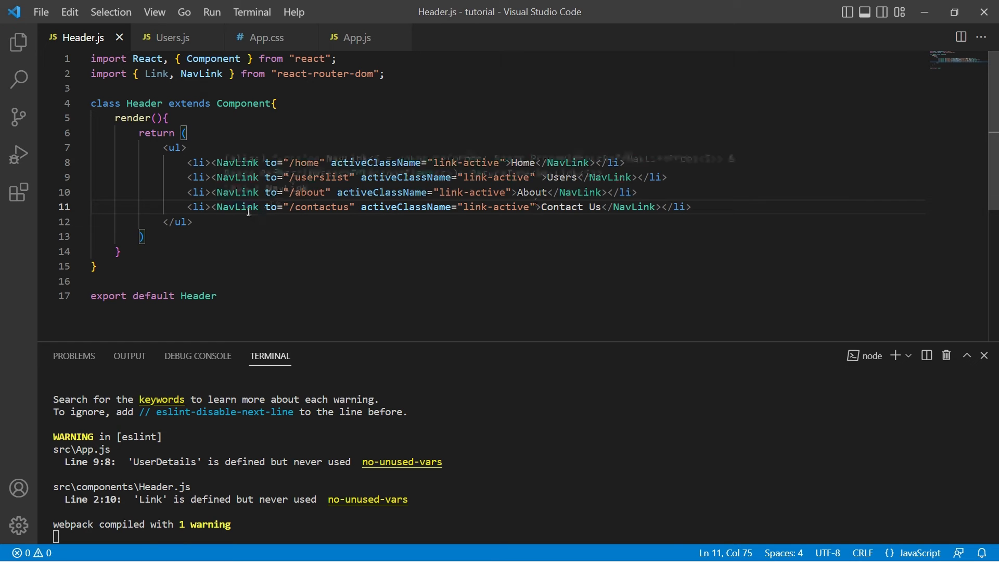
- Make the Users.js user entries NavLinks with activeClassName link-active, and save
click(172, 37)
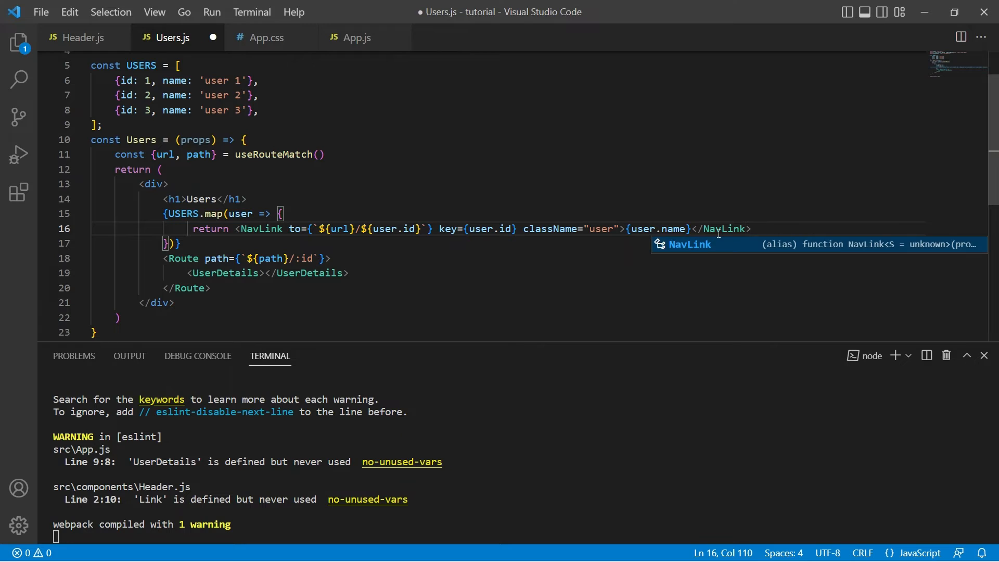
key(ctrl+s)
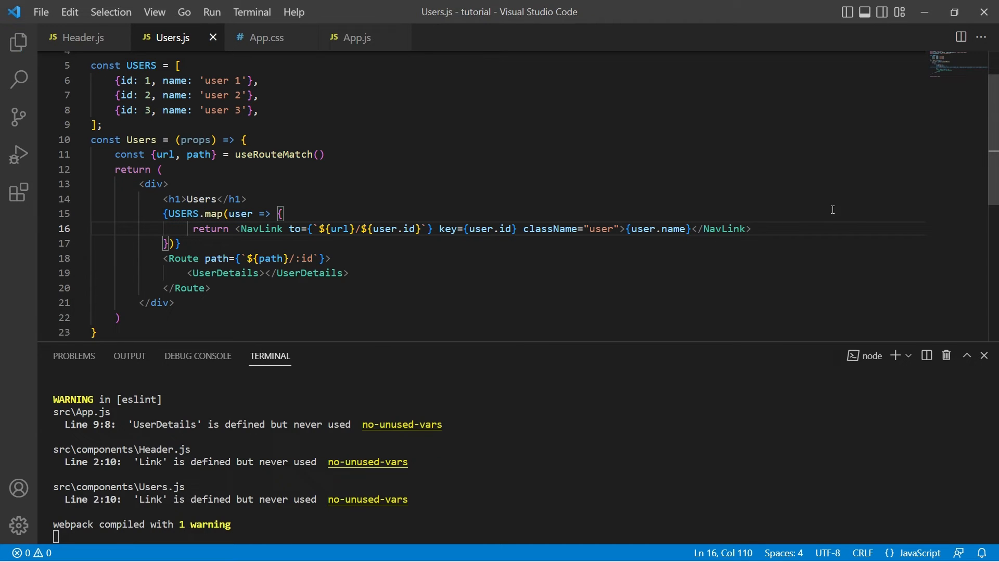
text(ac)
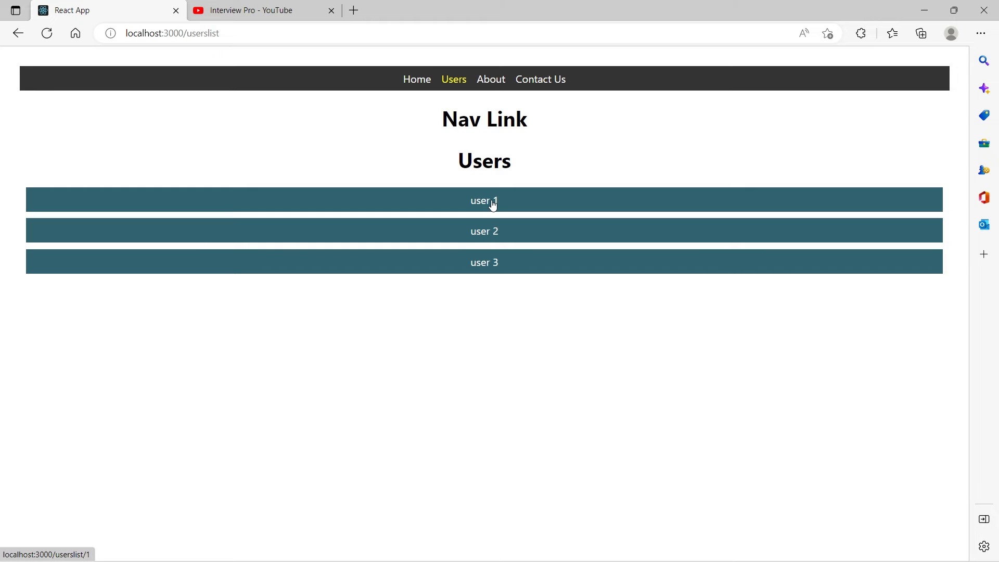
- Open user 1 from the users list to see User ID is 1
click(483, 200)
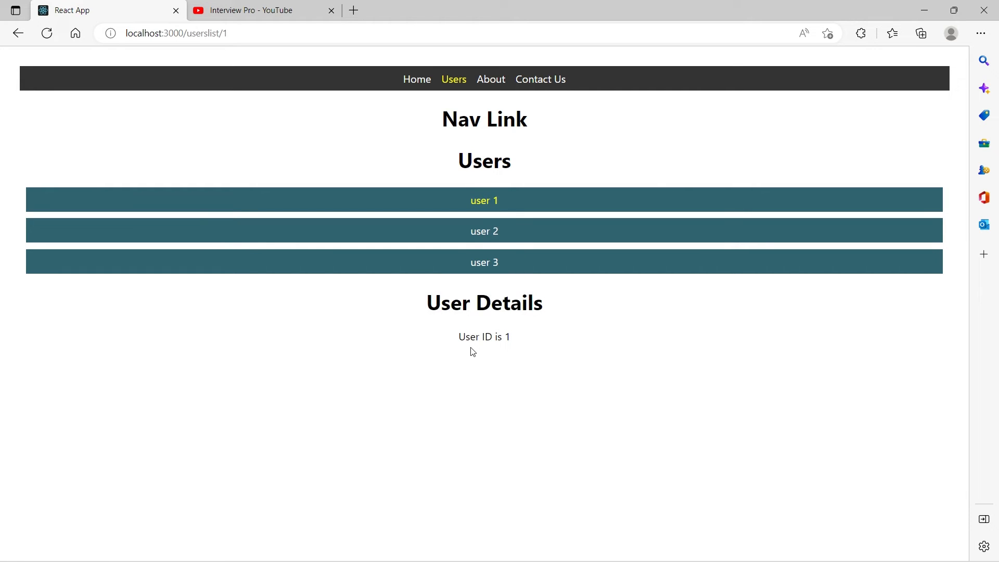
mouse_move(473, 213)
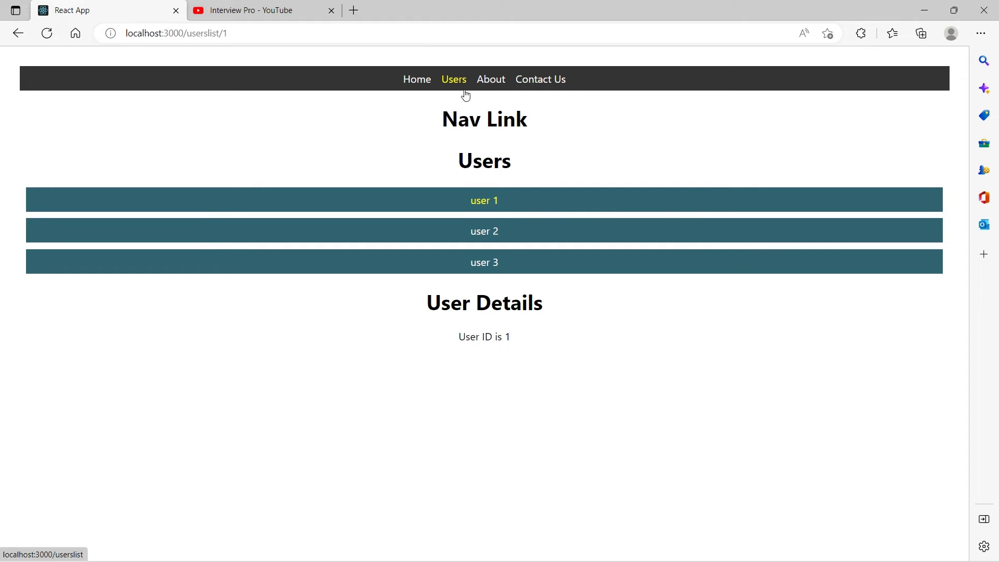
mouse_move(580, 149)
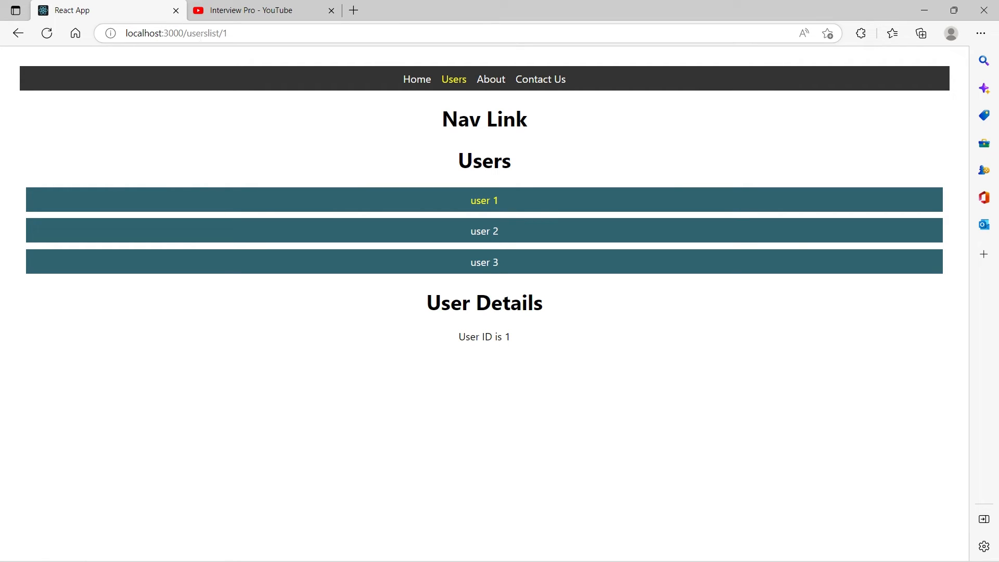
mouse_move(497, 201)
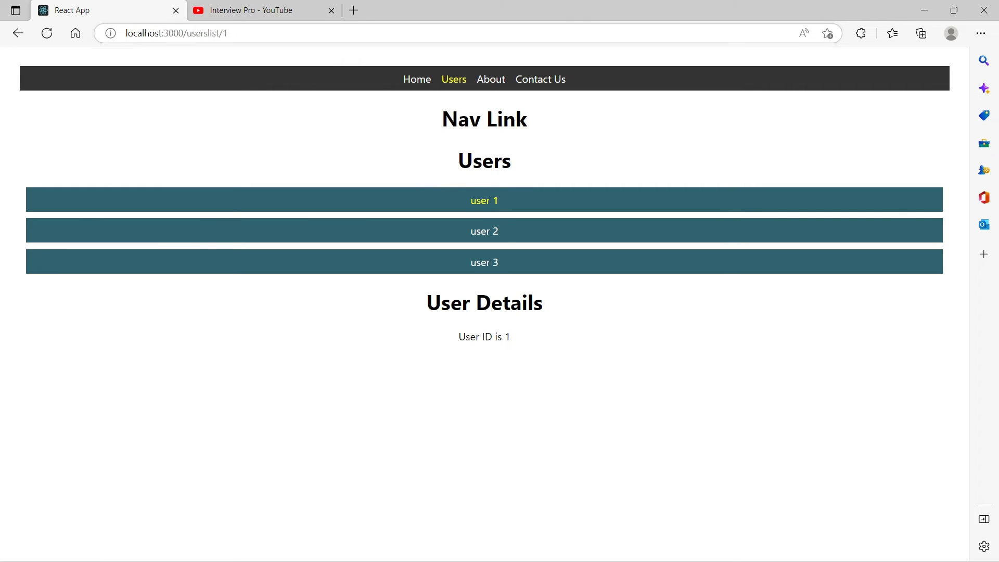
mouse_move(470, 195)
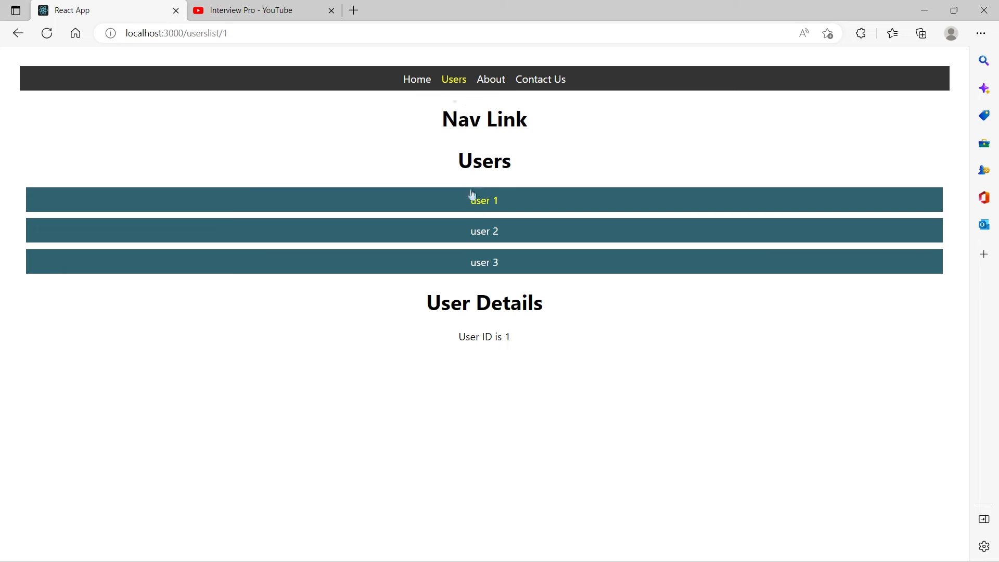
mouse_move(477, 212)
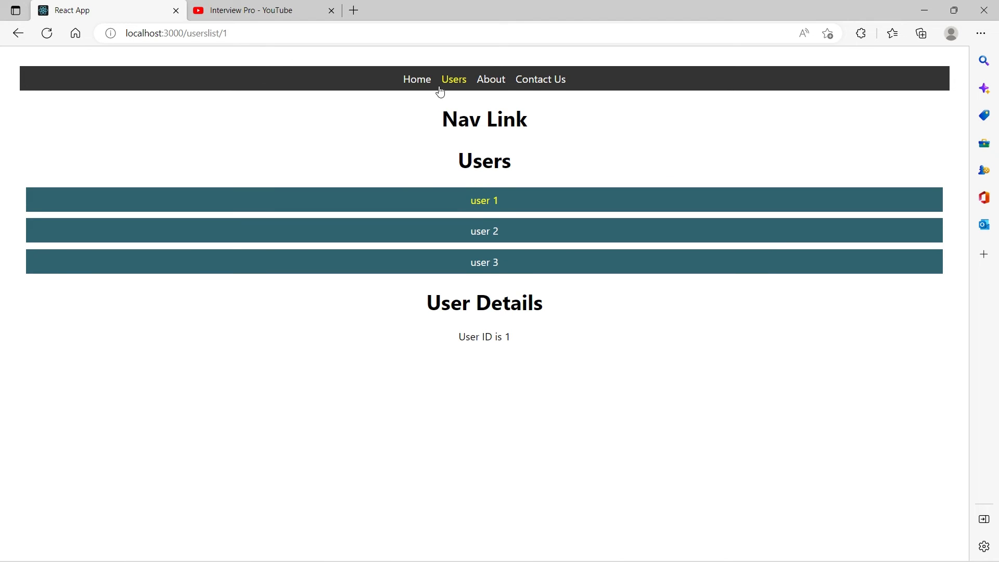
mouse_move(454, 80)
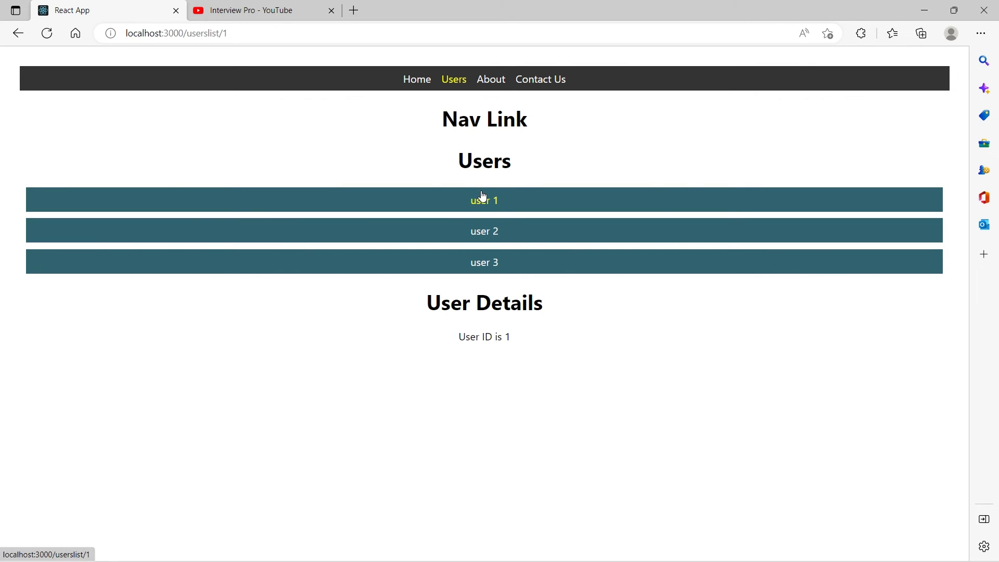
mouse_move(485, 202)
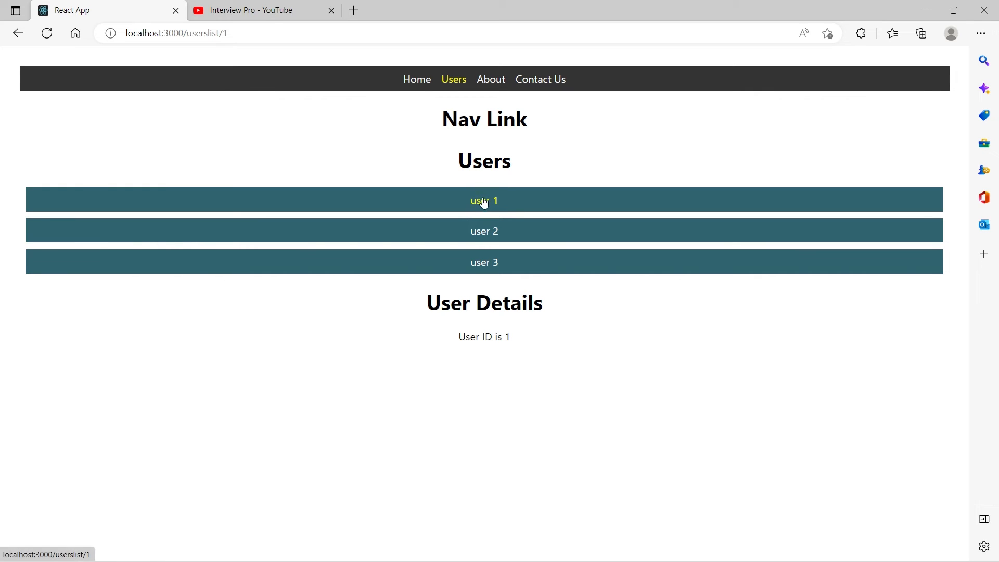
mouse_move(543, 163)
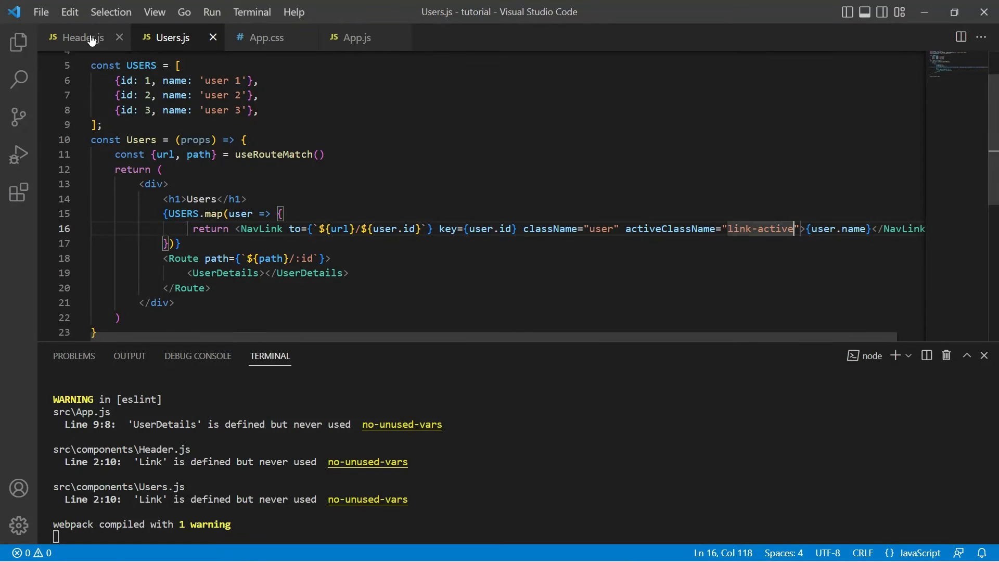
- Add the exact prop to the /userslist NavLink in Header.js
click(76, 37)
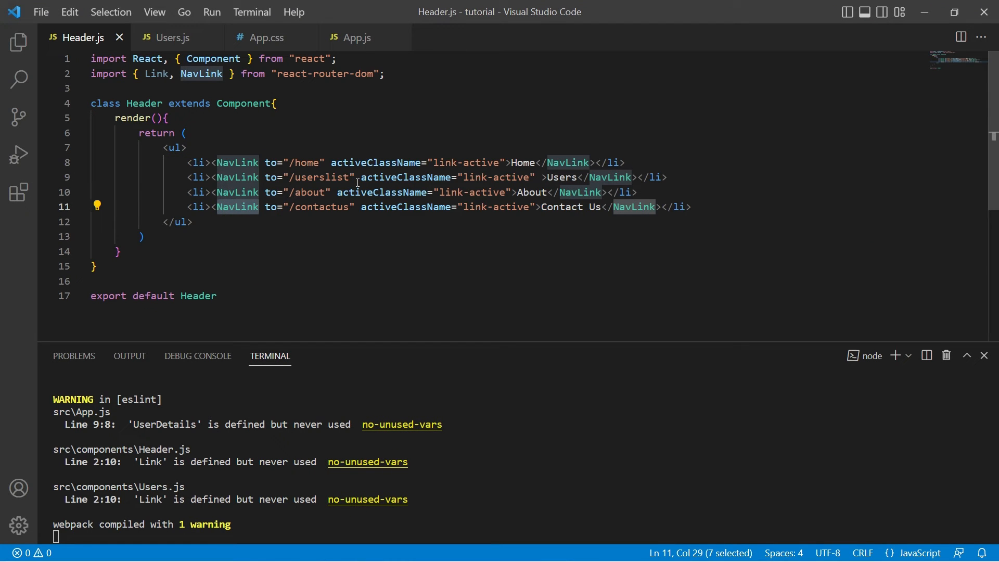
text(exact)
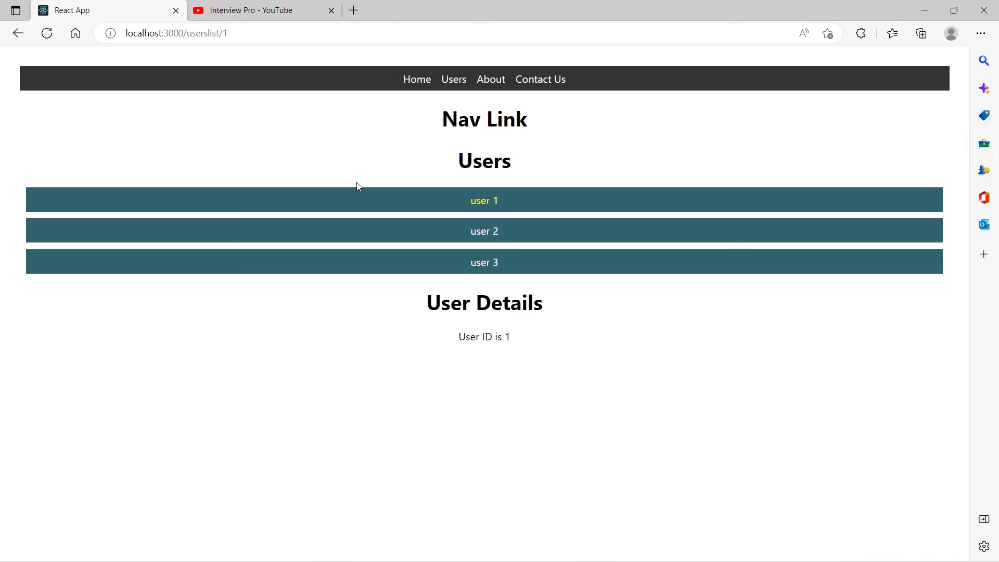
mouse_move(454, 79)
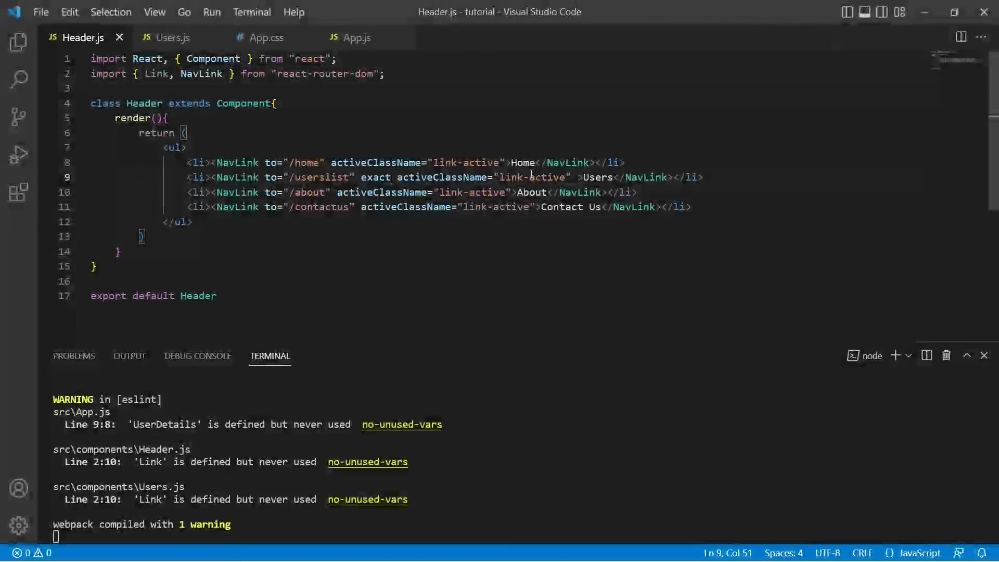
- Insert a Products NavLink to /home/products below the Home link
click(704, 177)
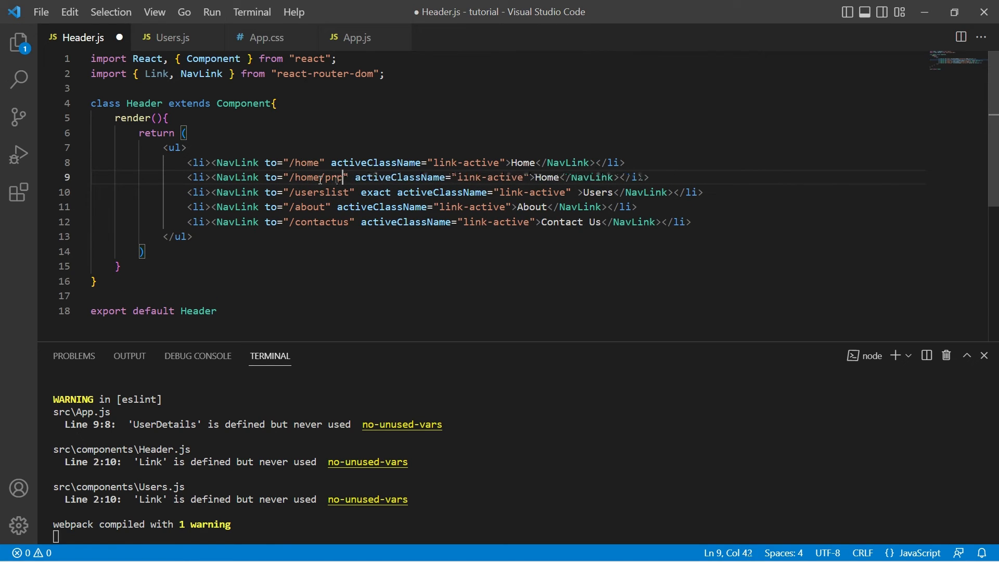
text(products)
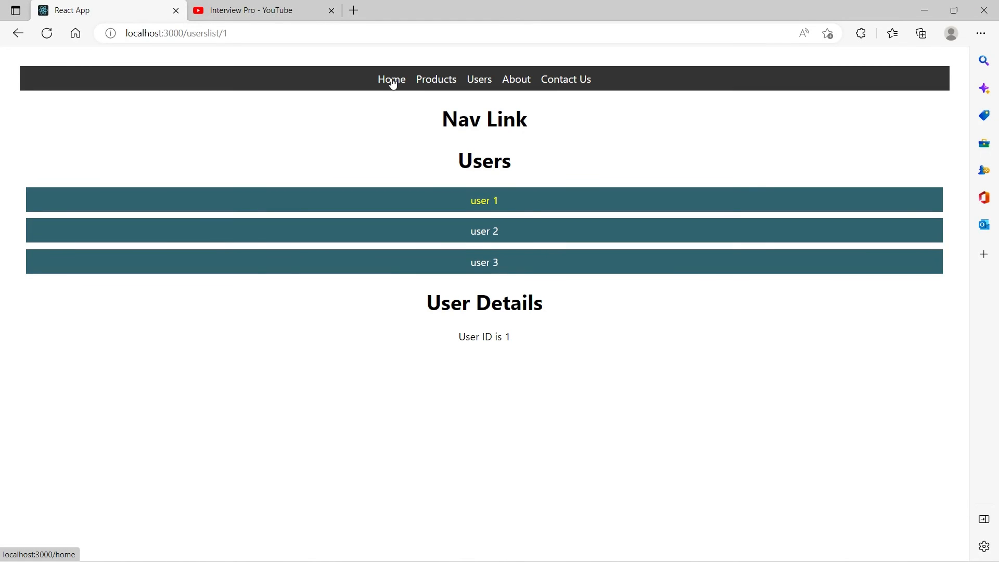
- Visit Home, then Products, and see Home and Products both highlighted yellow
click(391, 79)
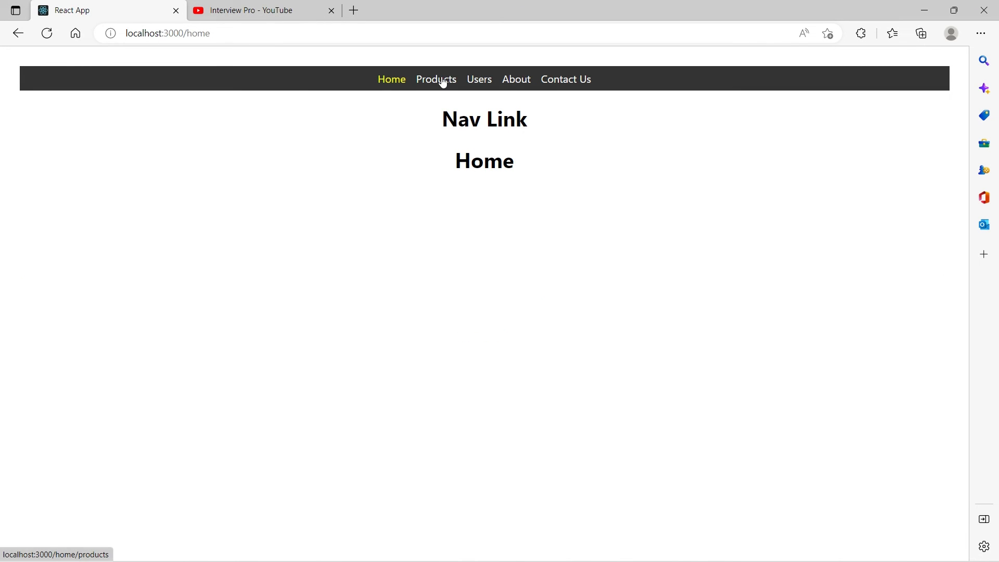
click(436, 79)
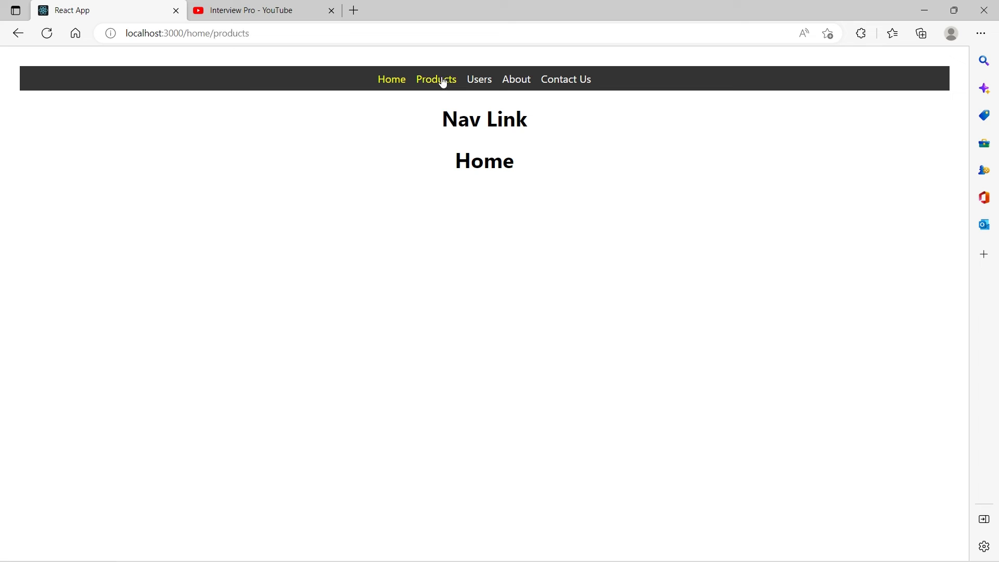
mouse_move(430, 83)
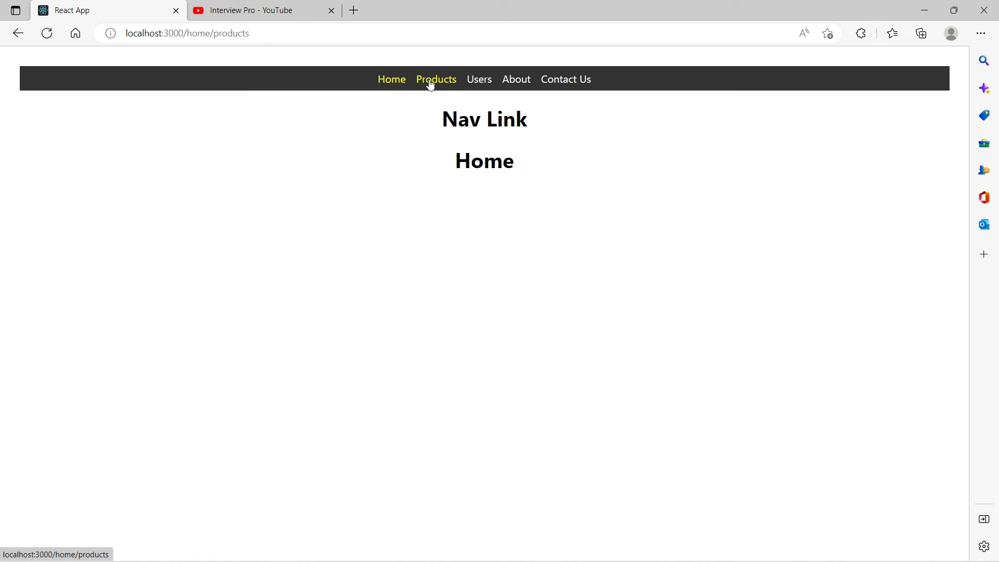
mouse_move(391, 79)
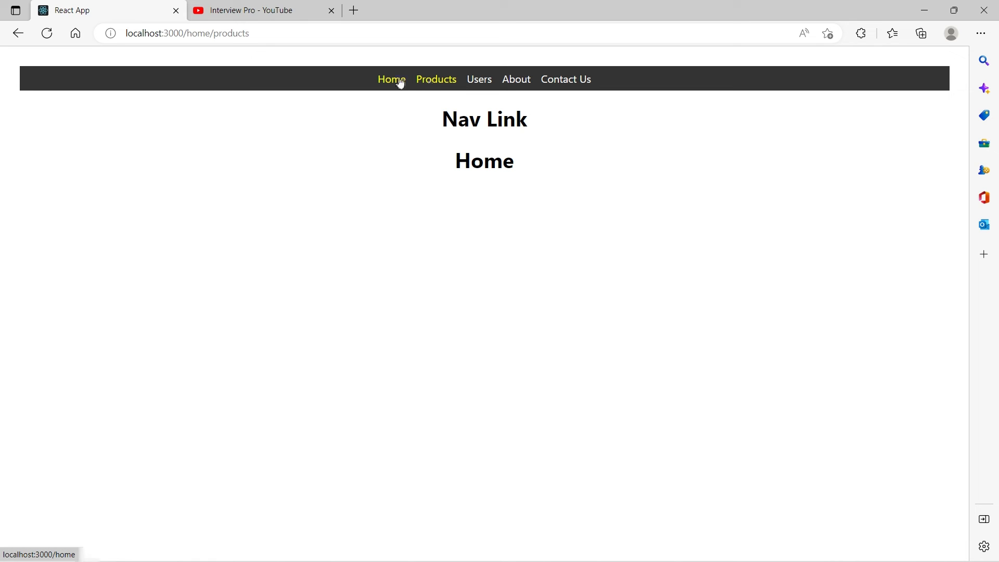
mouse_move(443, 89)
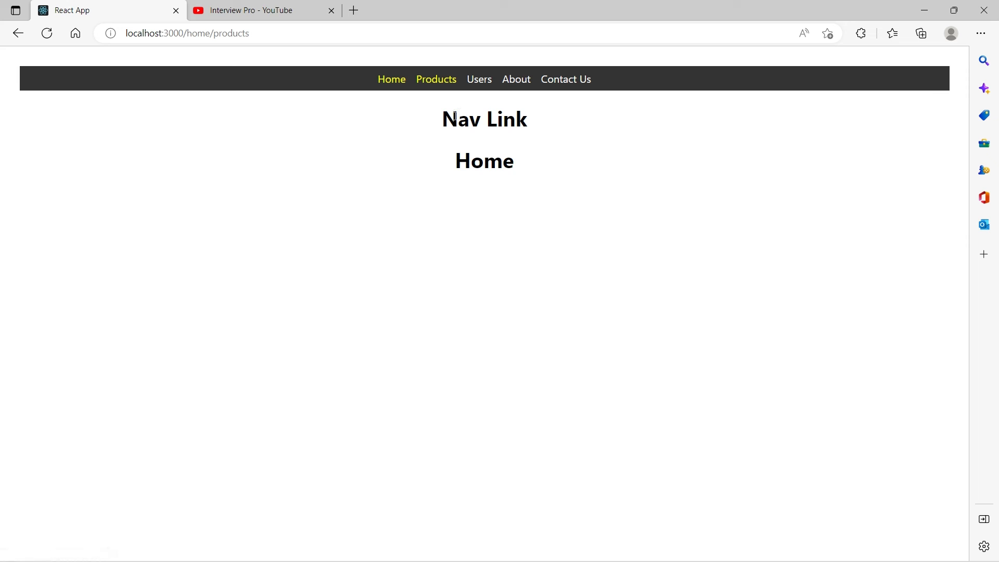
mouse_move(411, 108)
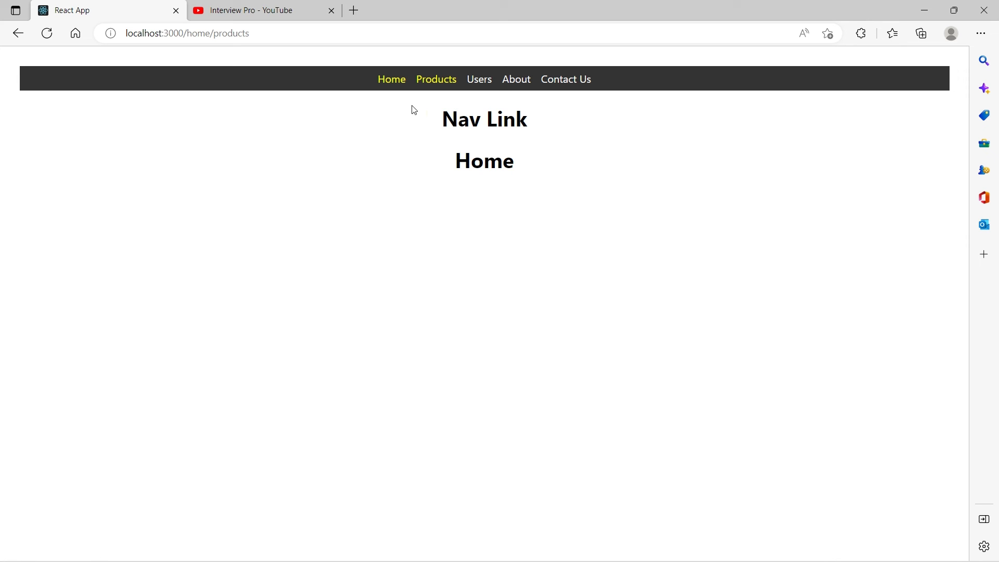
mouse_move(436, 79)
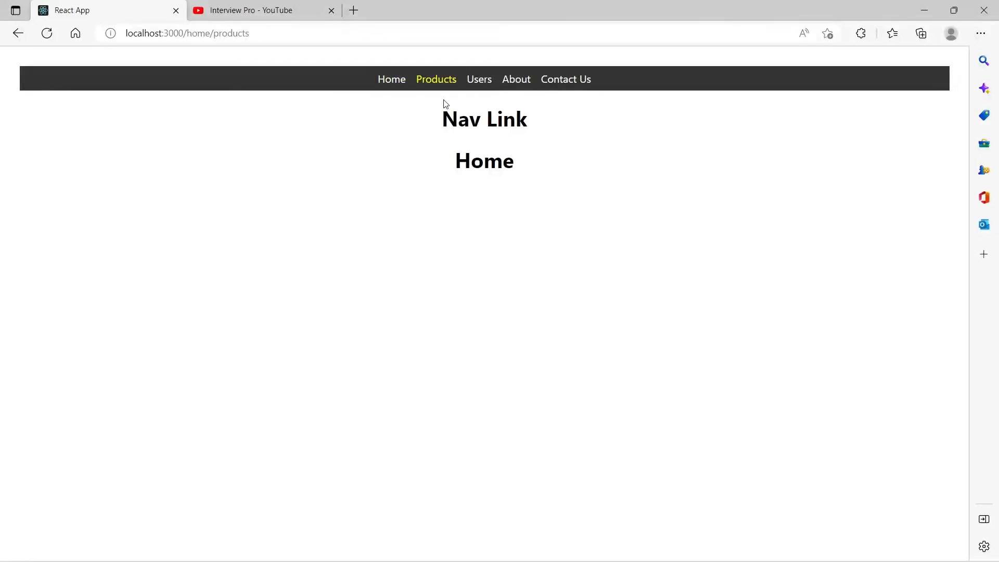
- Check Home and Products each highlight only on their own page, then select NavLink on the Home line
click(391, 79)
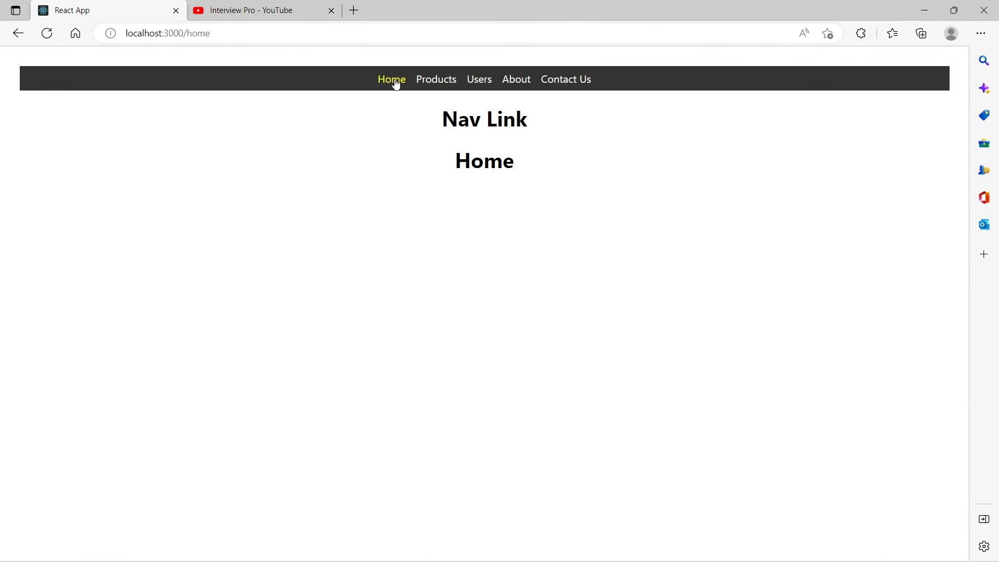
mouse_move(443, 88)
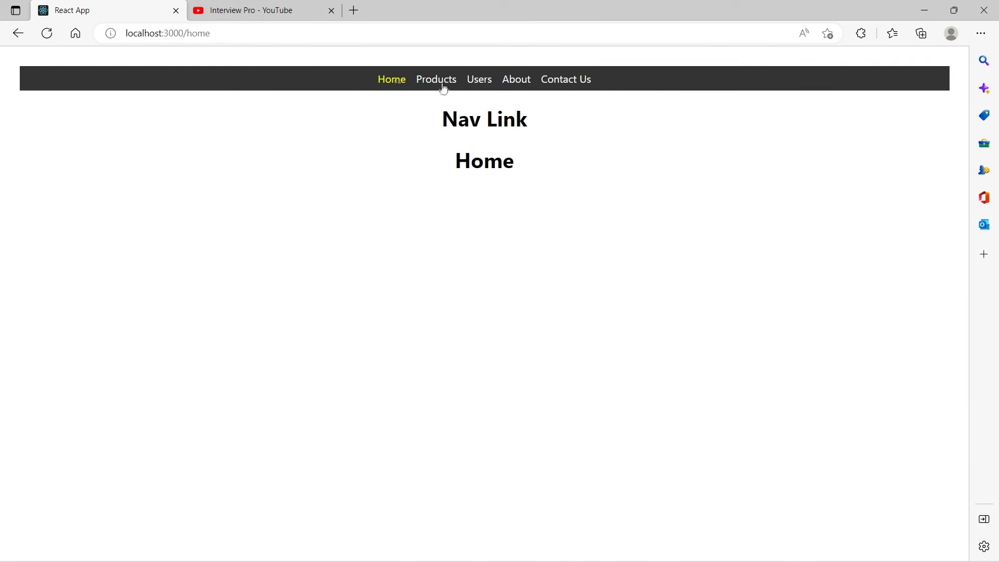
click(435, 79)
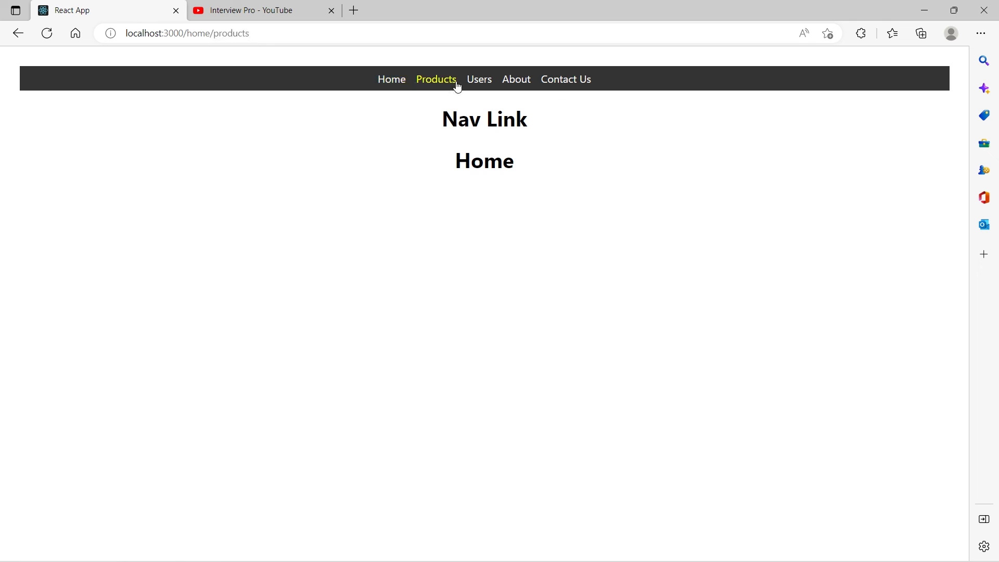
mouse_move(536, 187)
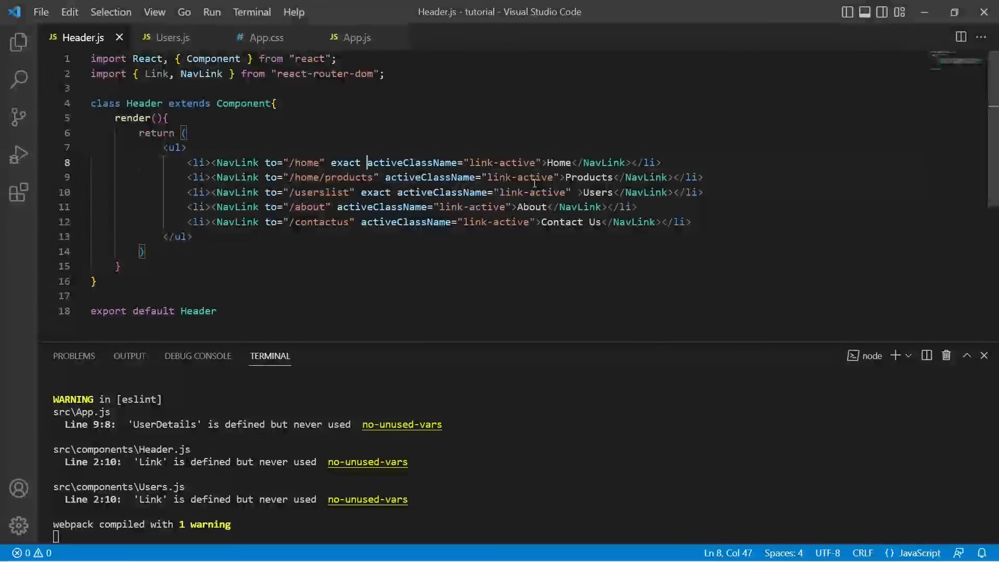
double_click(236, 162)
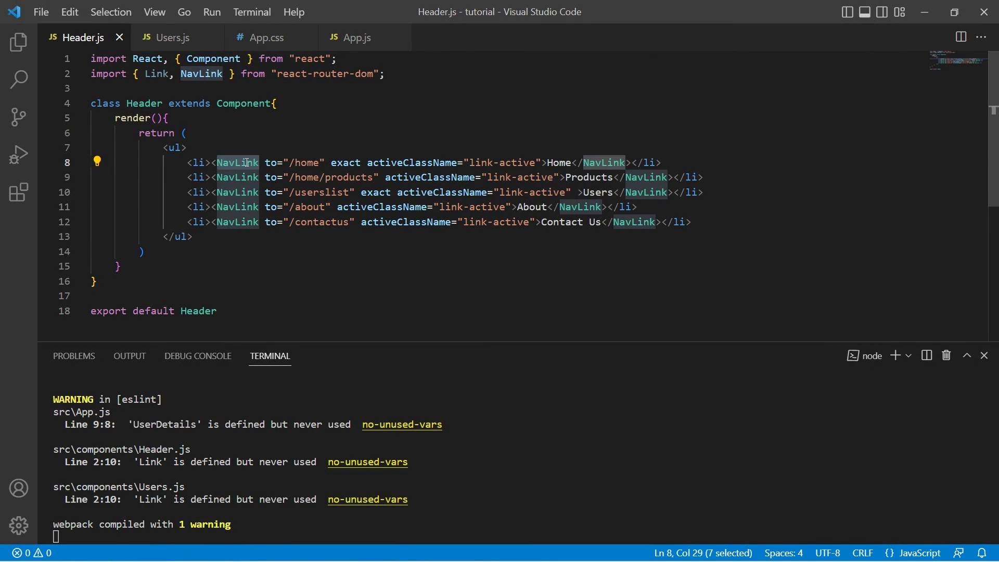